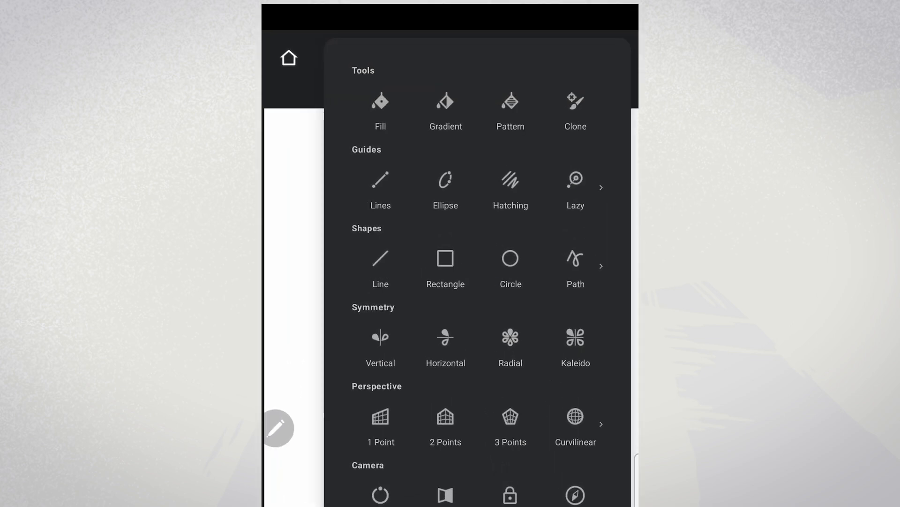
Step: Add a one-point perspective guide with its vanishing point near the lower middle of the canvas
left_click(380, 416)
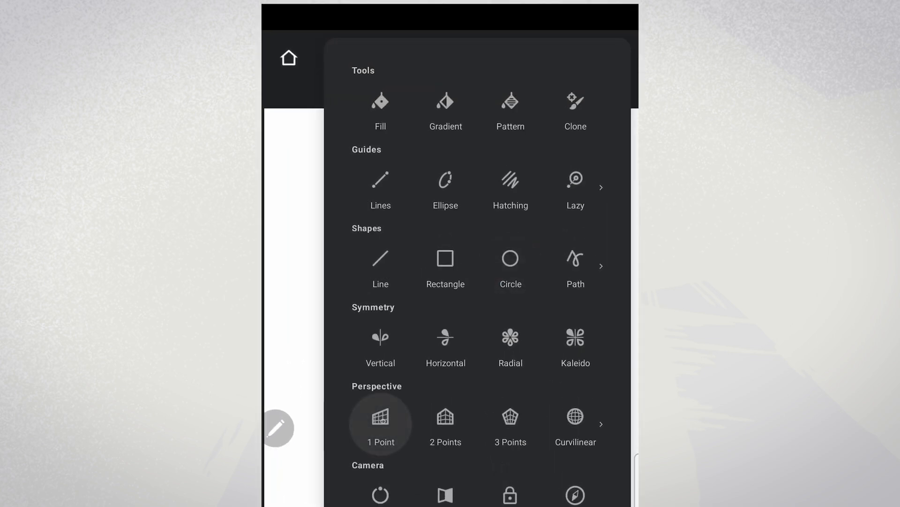
left_click(380, 424)
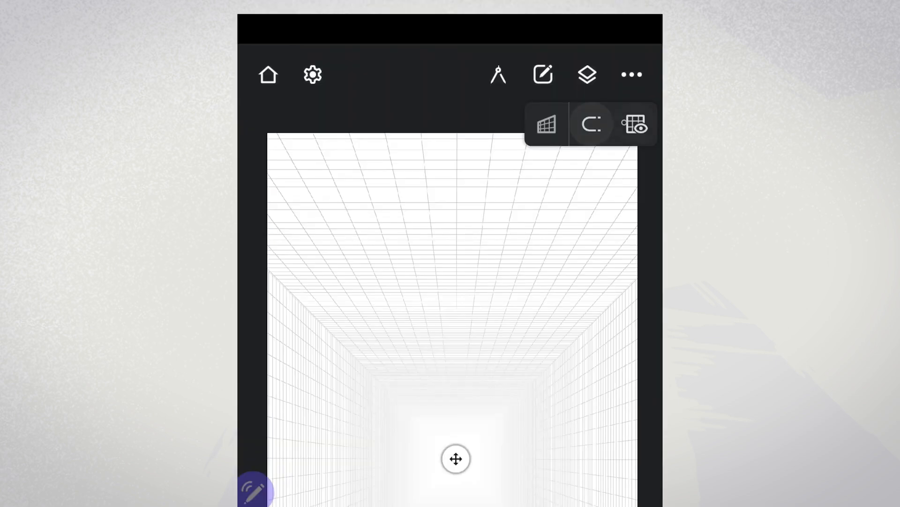
left_click(635, 124)
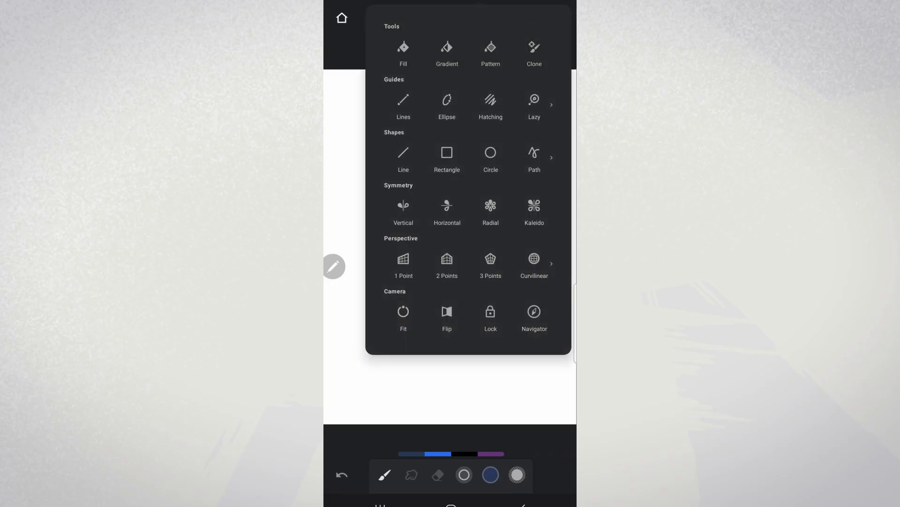
Step: Add a two-point perspective guide and drag both vanishing points so the horizon sits level
left_click(446, 314)
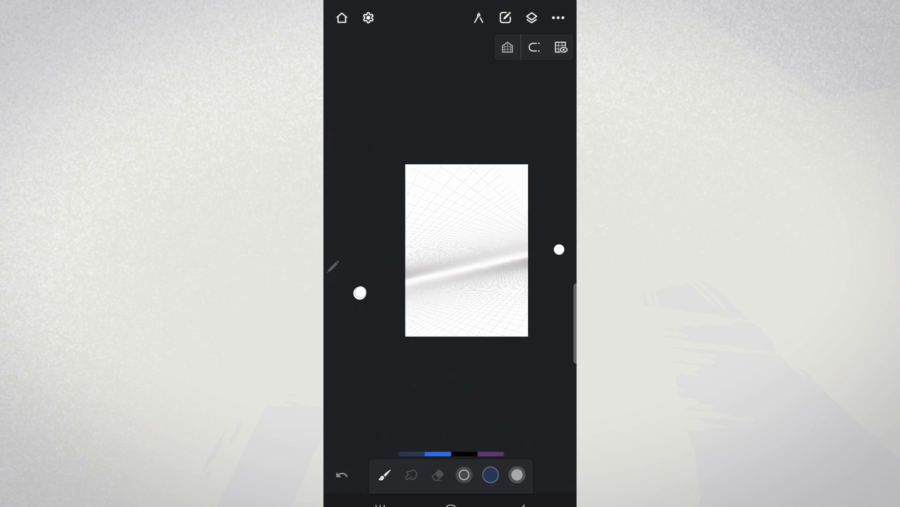
left_click_drag(560, 249, 556, 255)
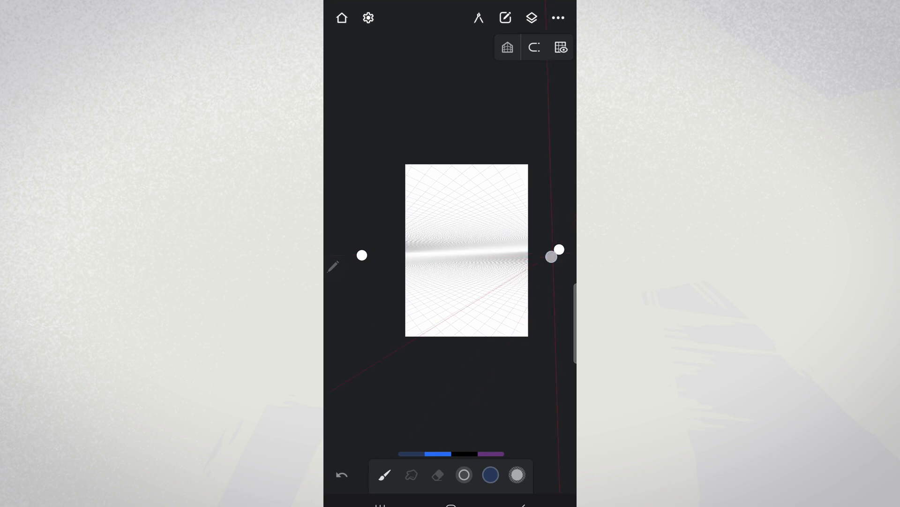
left_click_drag(556, 250, 556, 262)
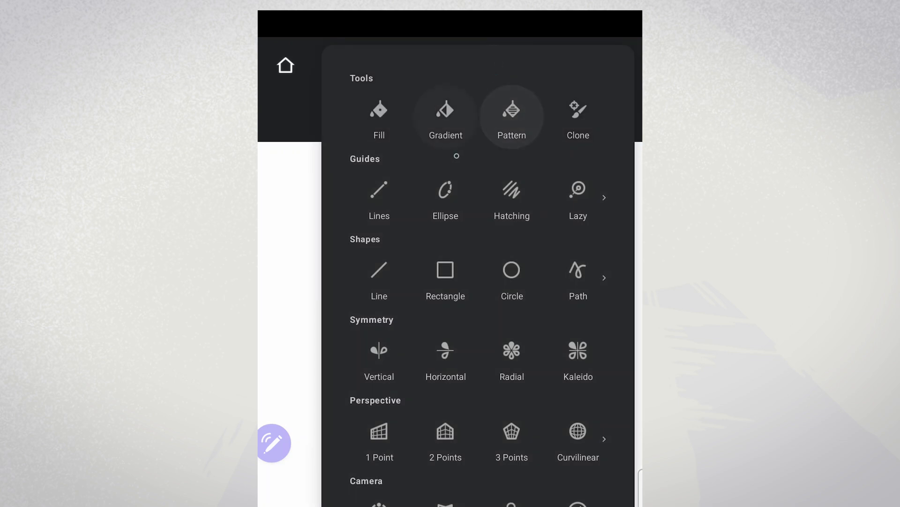
Step: Add a three-point perspective guide and move its lower vanishing point
scroll("down", 3)
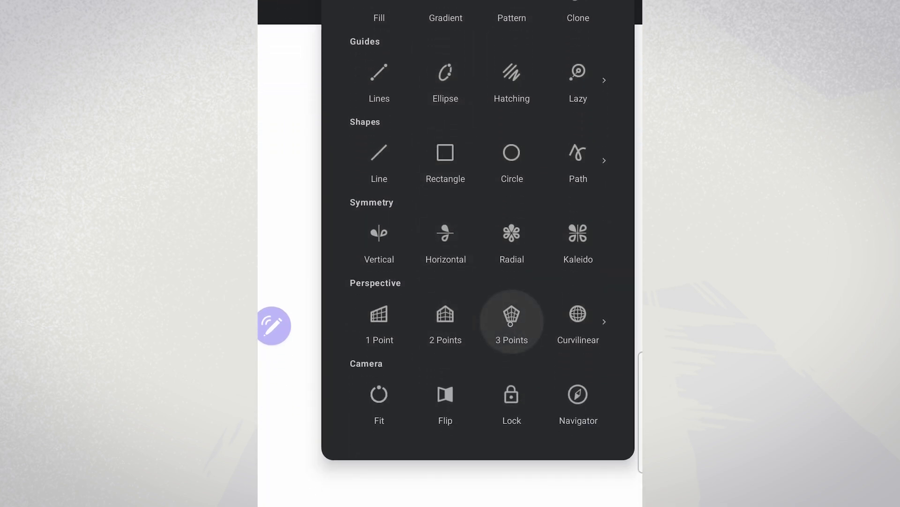
left_click(510, 322)
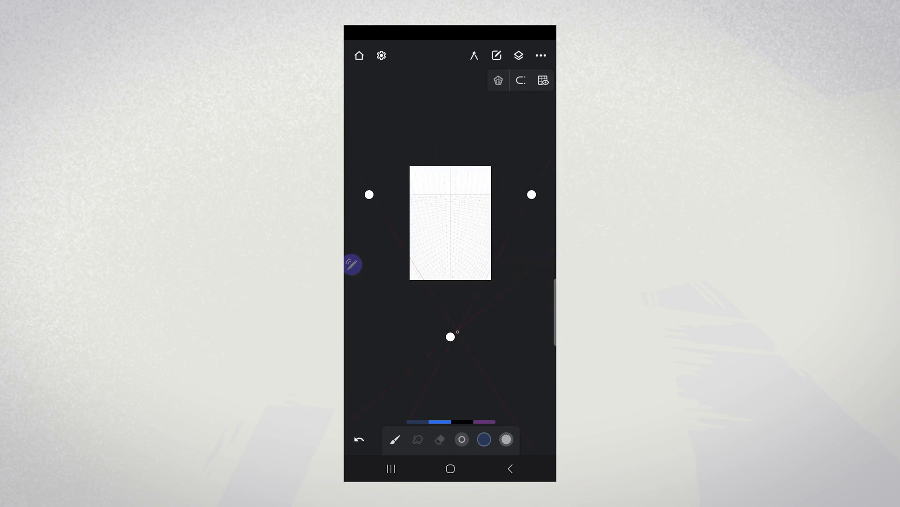
left_click_drag(452, 336, 420, 304)
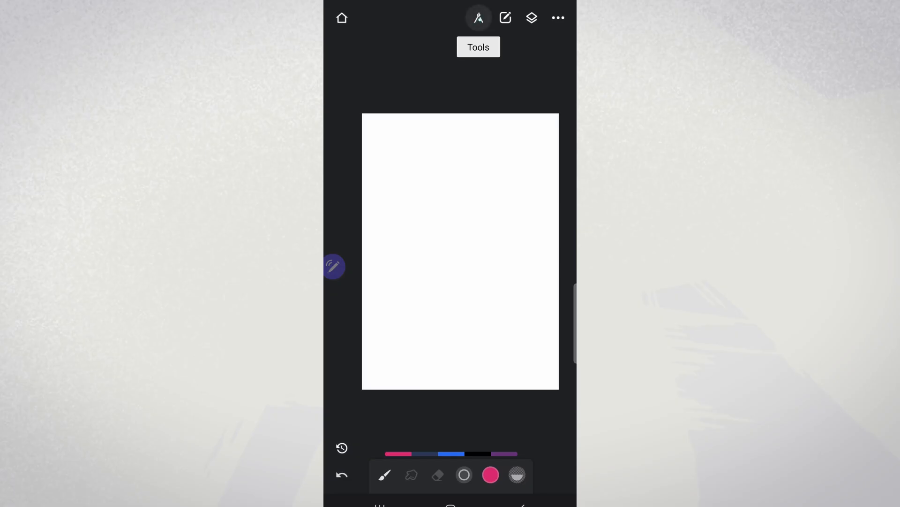
Step: Switch the brush colour from pink to purple via the colour swatch bar
left_click(477, 17)
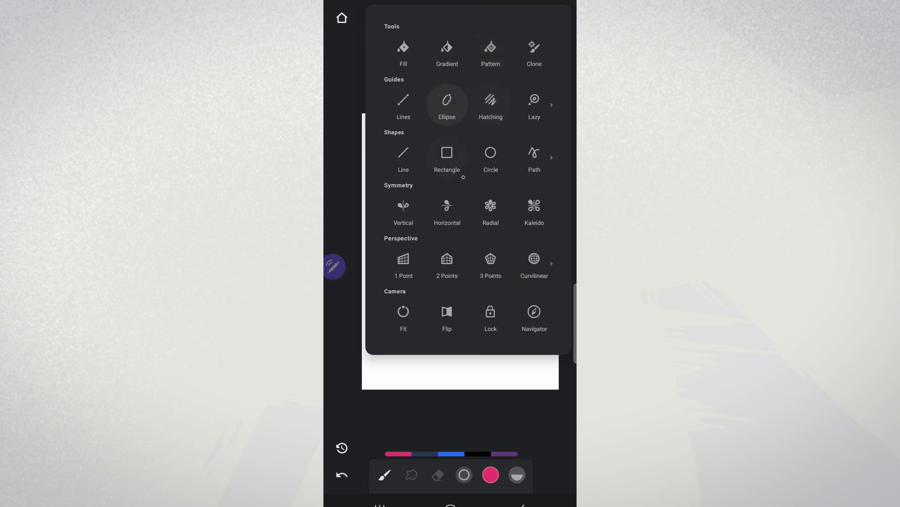
left_click(533, 262)
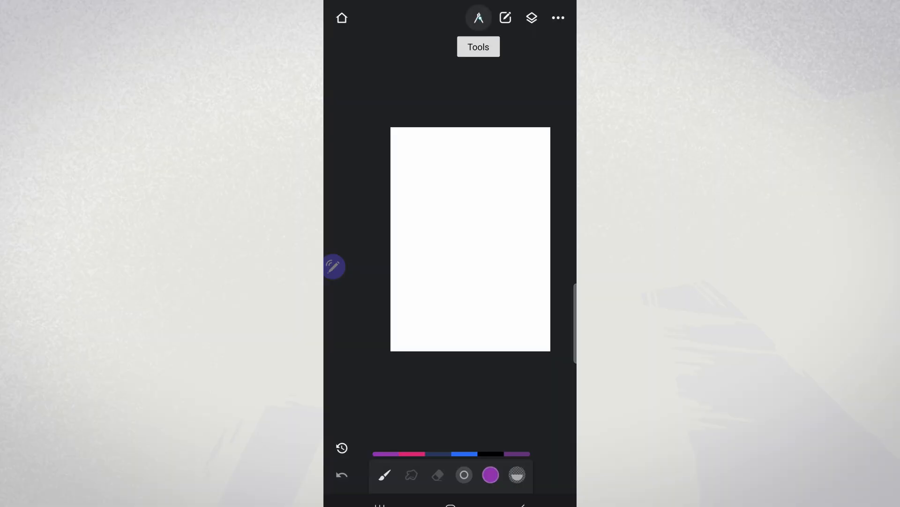
Step: Add a square grid guide from the Perspective row of the Tools panel
left_click(478, 17)
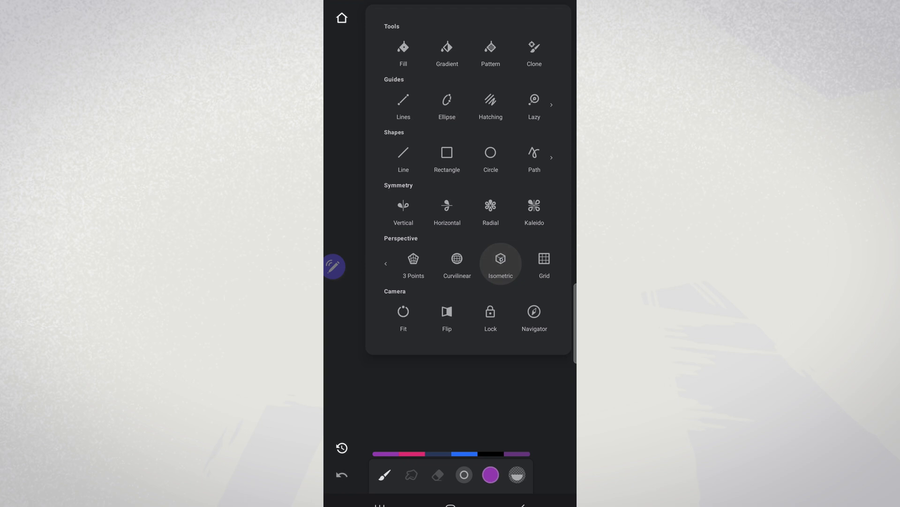
left_click(500, 263)
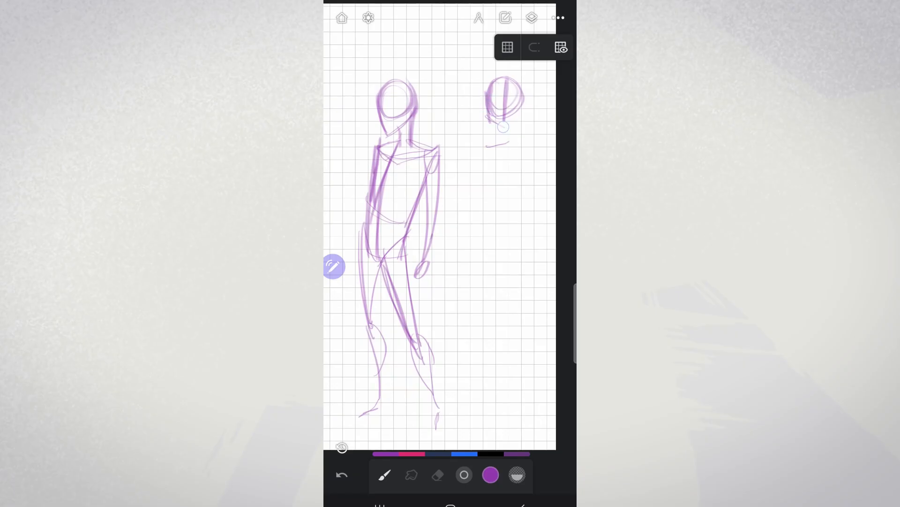
Step: Draw the second figure's neck and a shoulder-and-arm line in purple beneath its head
left_click_drag(508, 121, 514, 146)
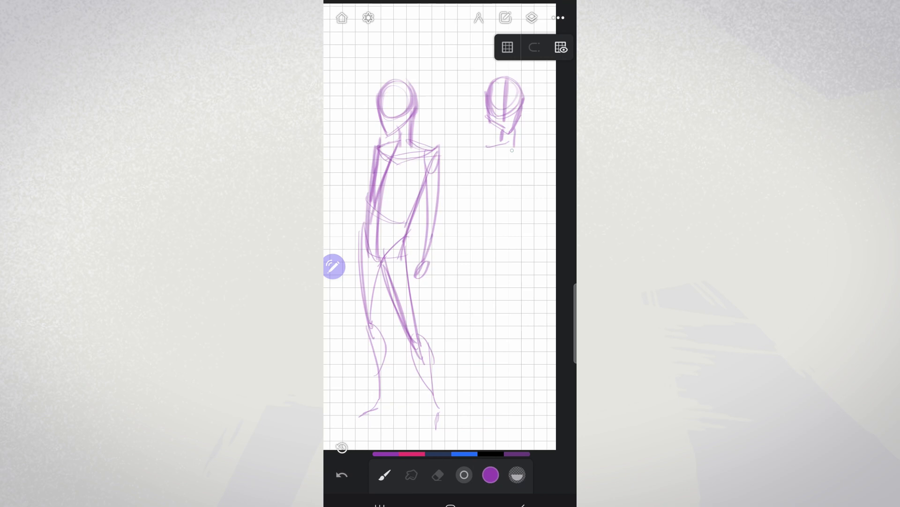
left_click_drag(511, 149, 482, 230)
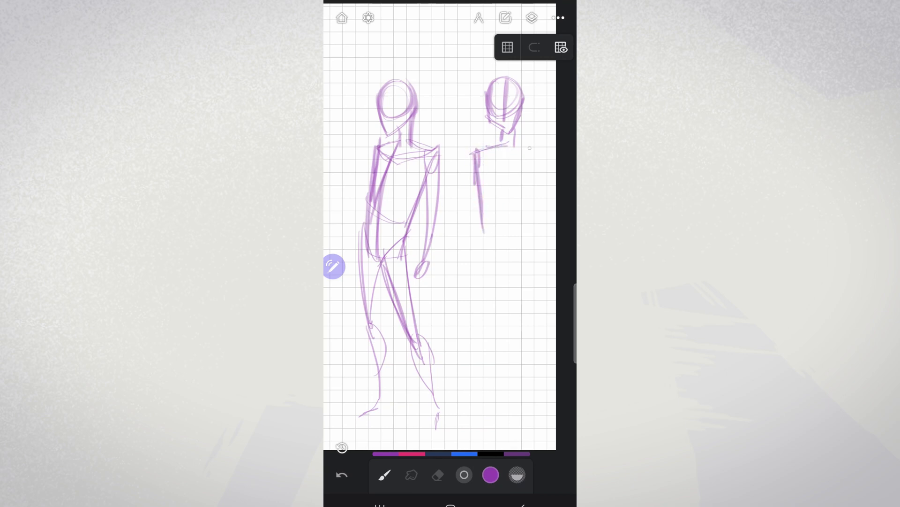